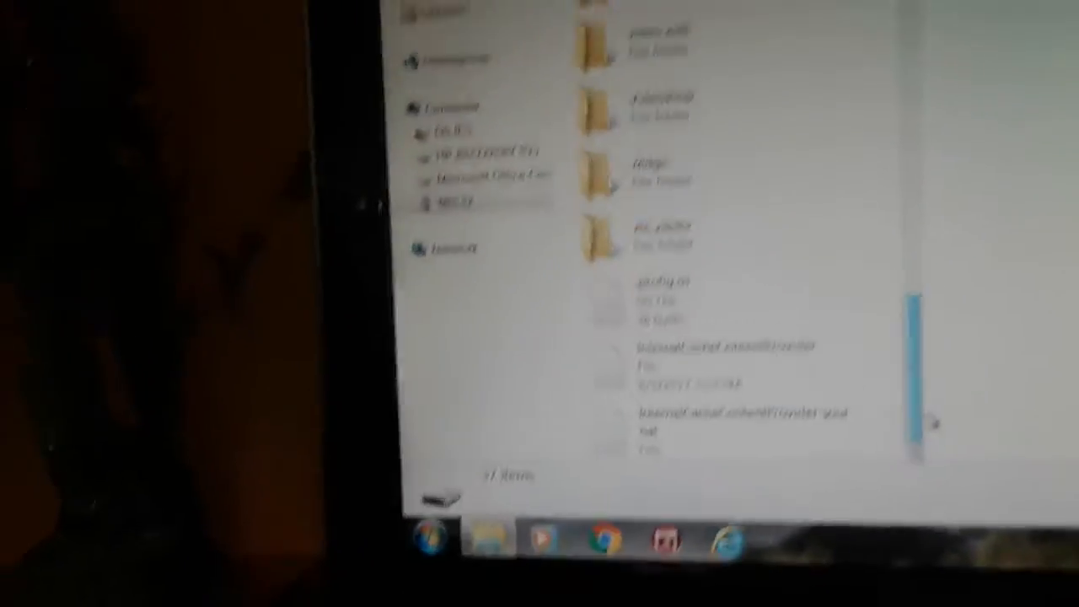
{"action": "scroll", "scroll_direction": "down", "scroll_amount": 3}
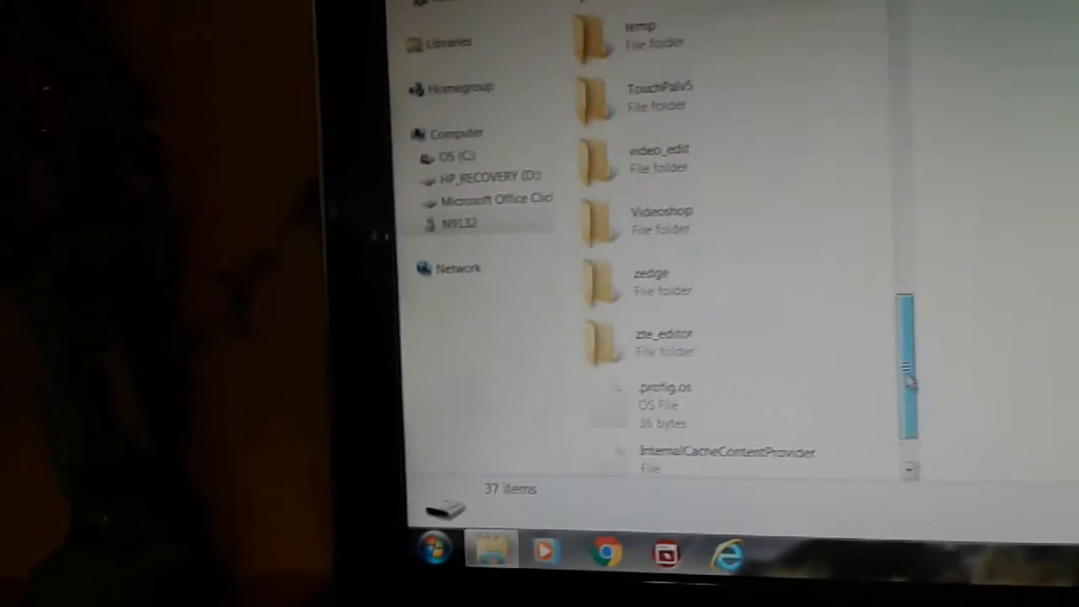